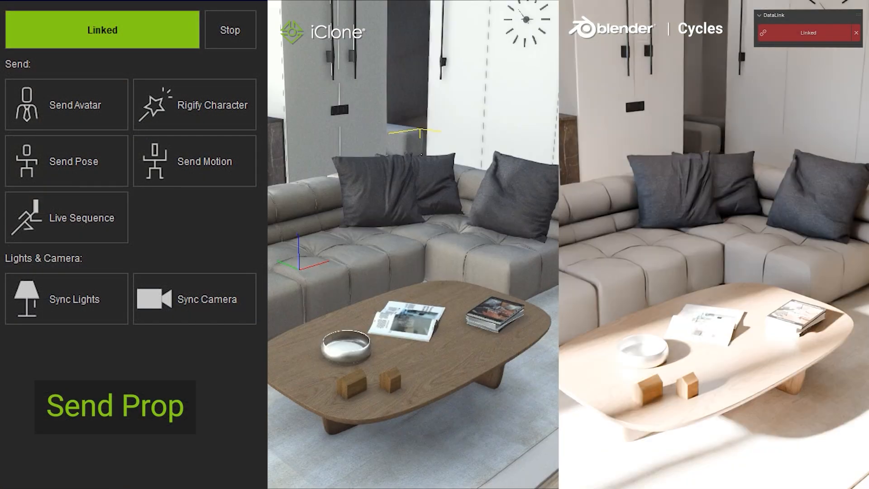
Play and stop the scene animation, then expand the Avatar and Scene folders.
left_click(66, 104)
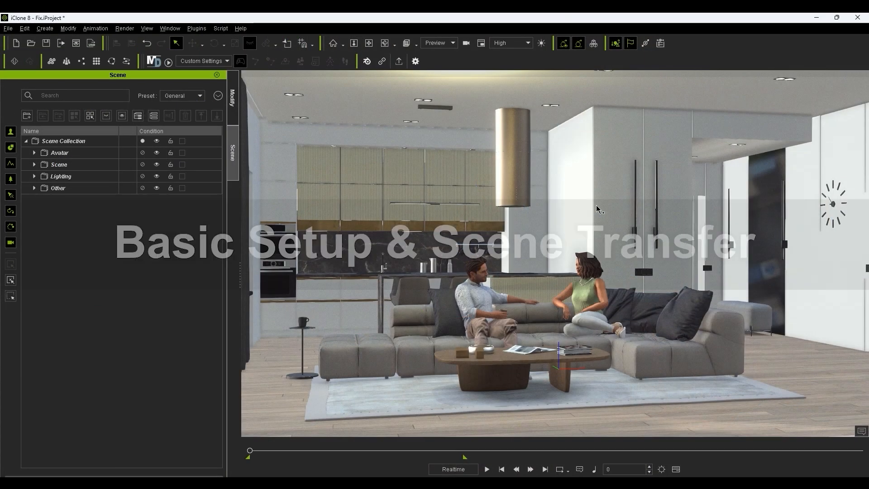
left_click(486, 469)
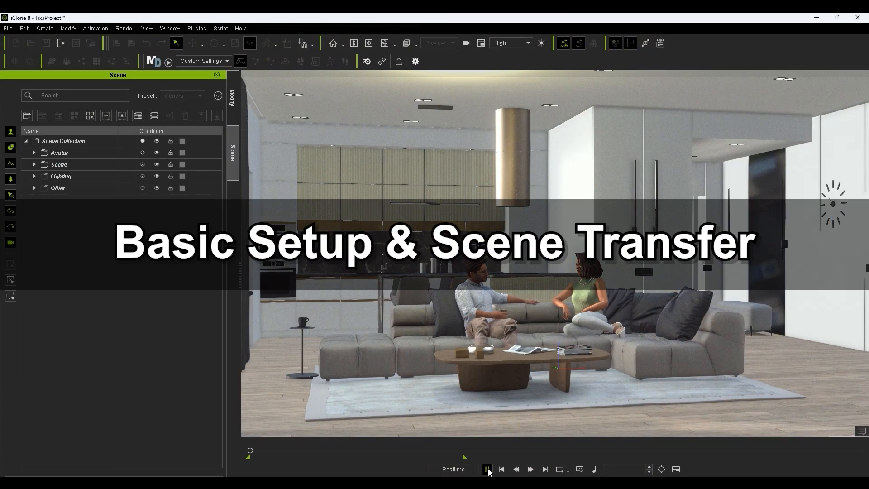
left_click(487, 469)
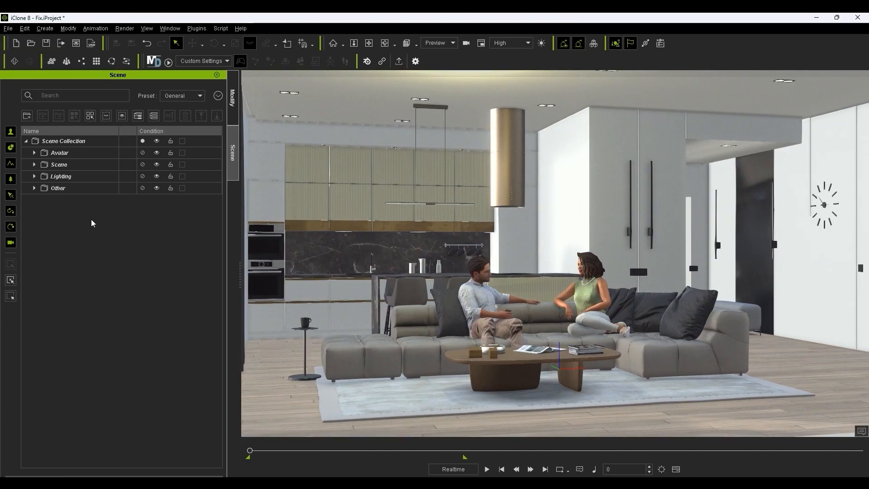
left_click(34, 153)
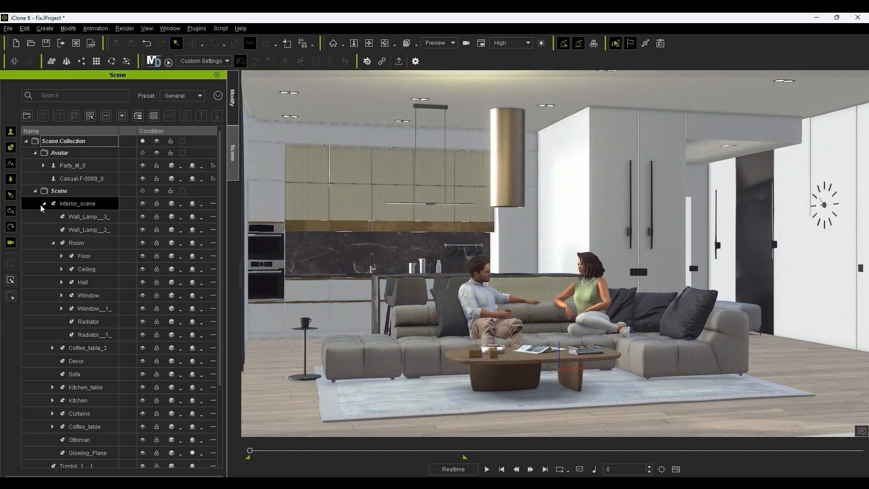
left_click(143, 178)
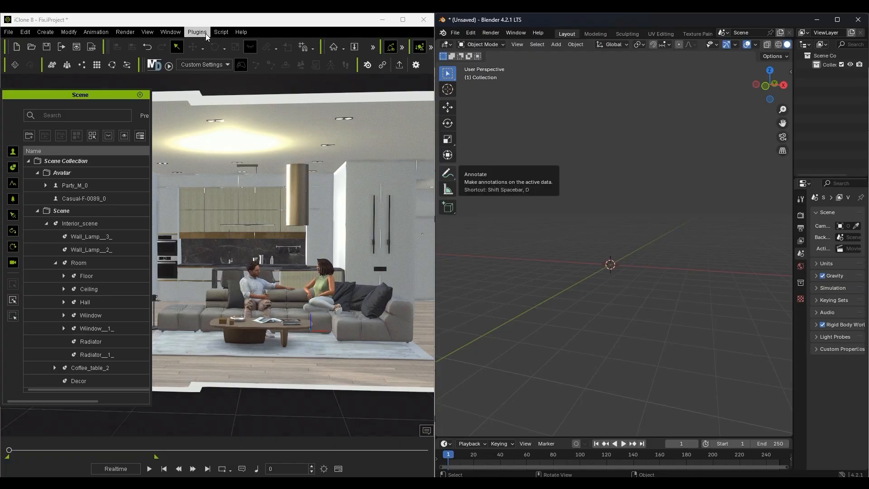
Start the Blender DataLink server and send both avatars and the interior scene to Blender.
left_click(197, 32)
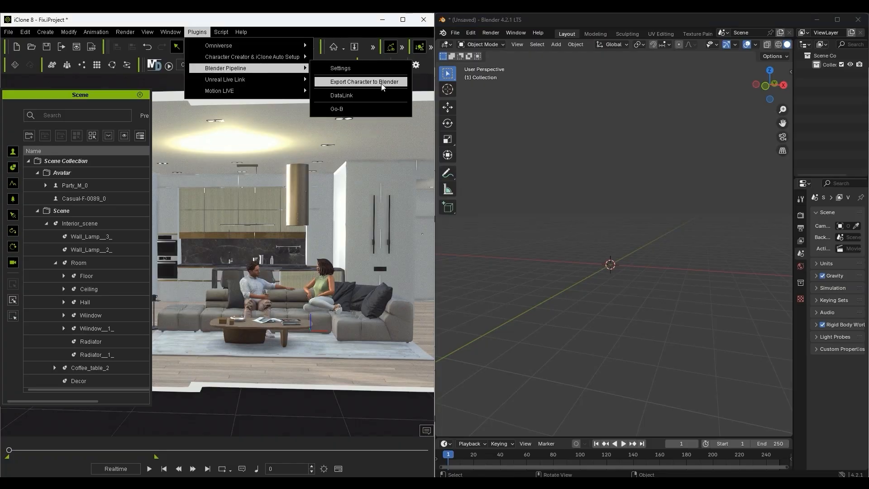
left_click(341, 96)
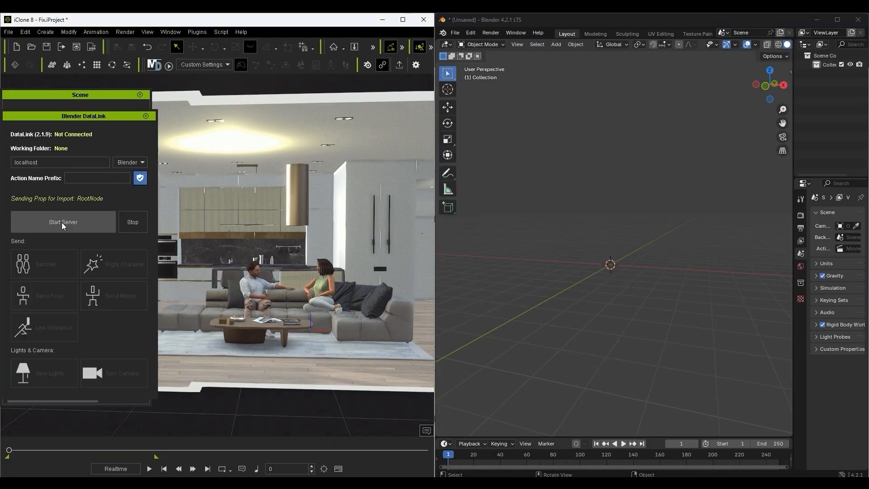
left_click(63, 221)
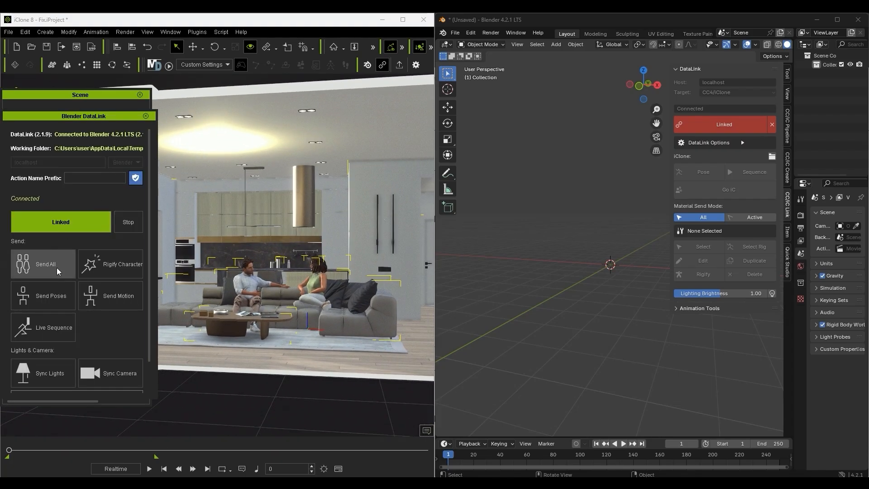
left_click(45, 264)
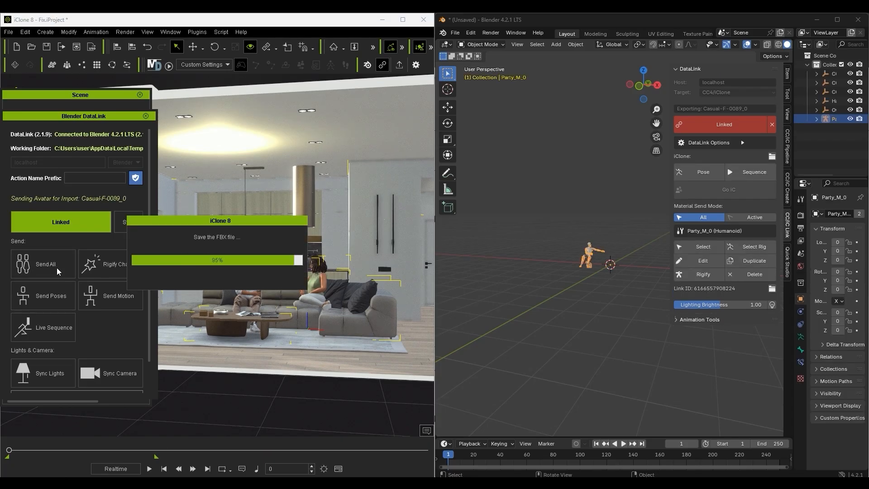
left_click(45, 264)
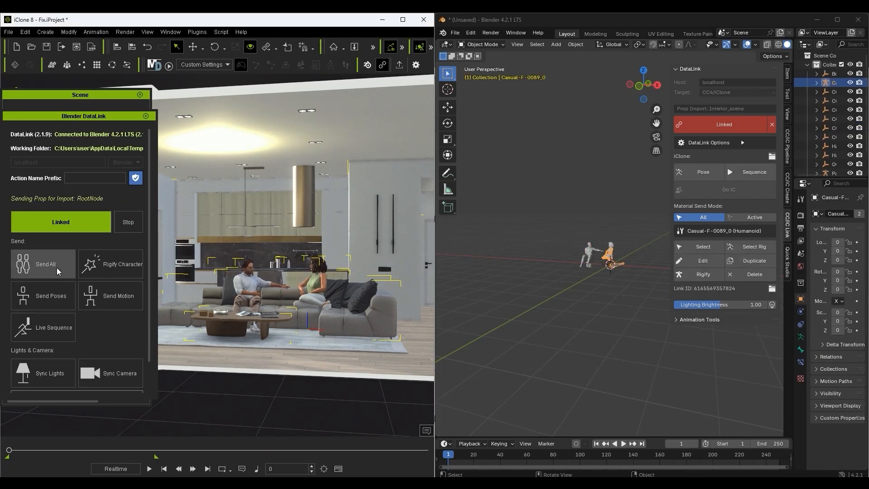
View the living room in Material Preview shading and play then stop the characters' animation.
left_click(45, 267)
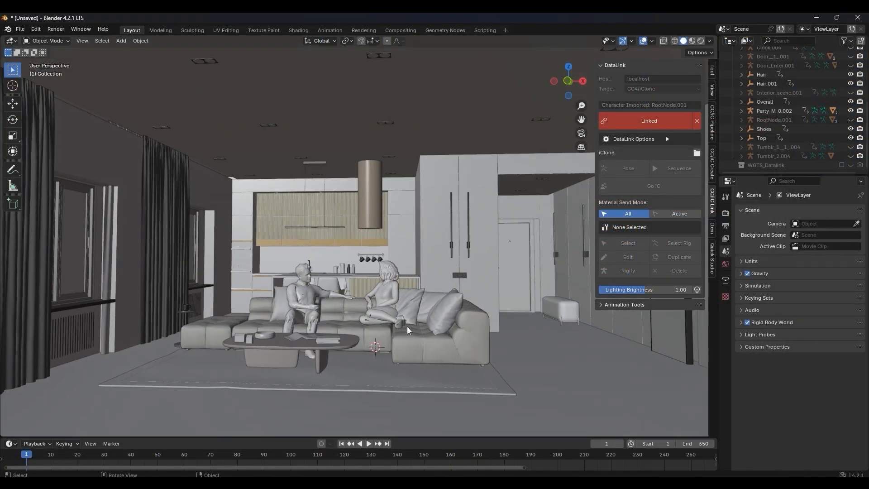
left_click(691, 40)
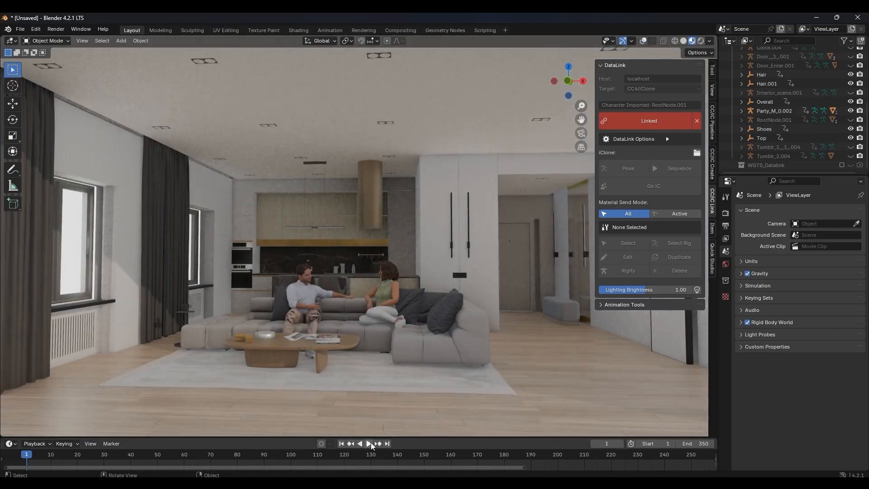
left_click(369, 443)
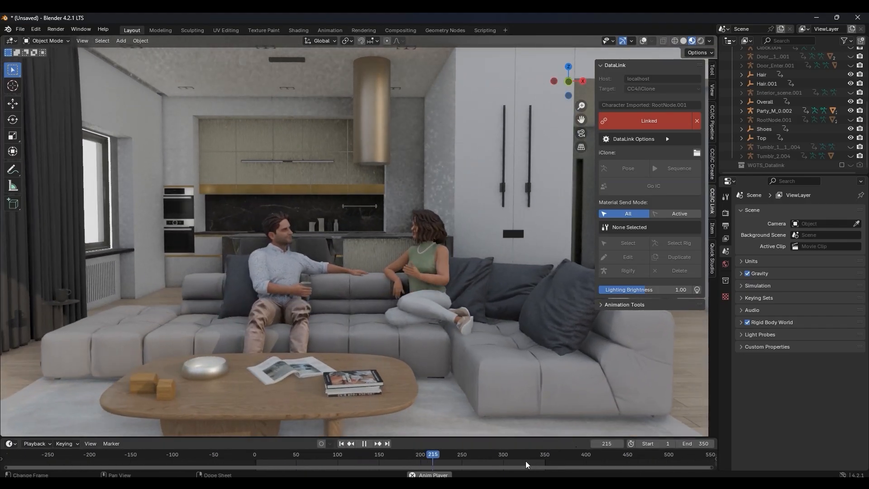
left_click(379, 454)
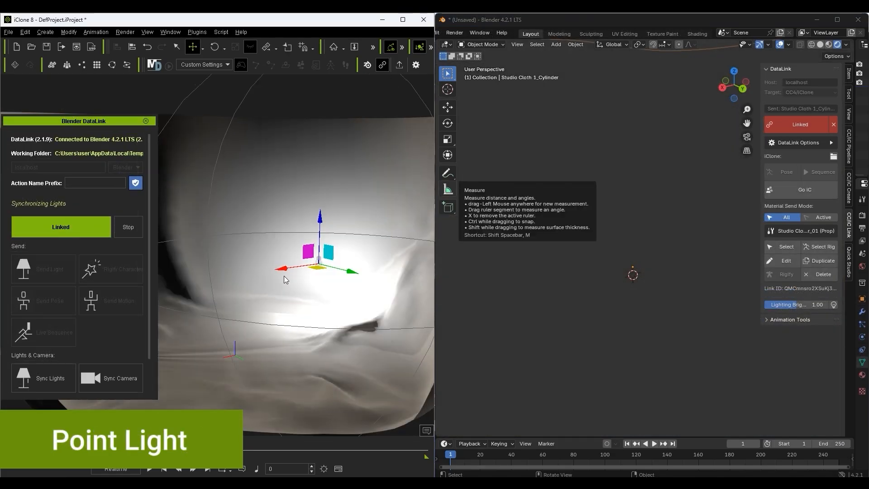
Reposition and sync the point light, then rotate the spotlight and adjust its multiplier.
left_click(43, 378)
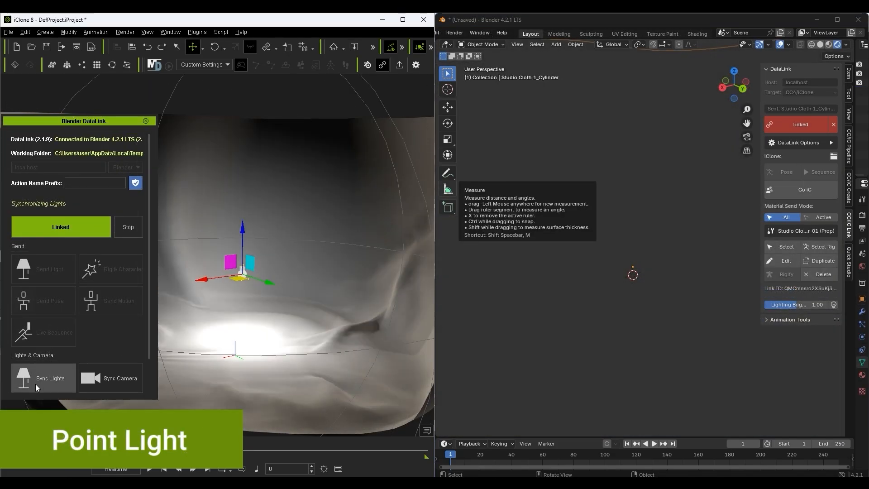
left_click(44, 377)
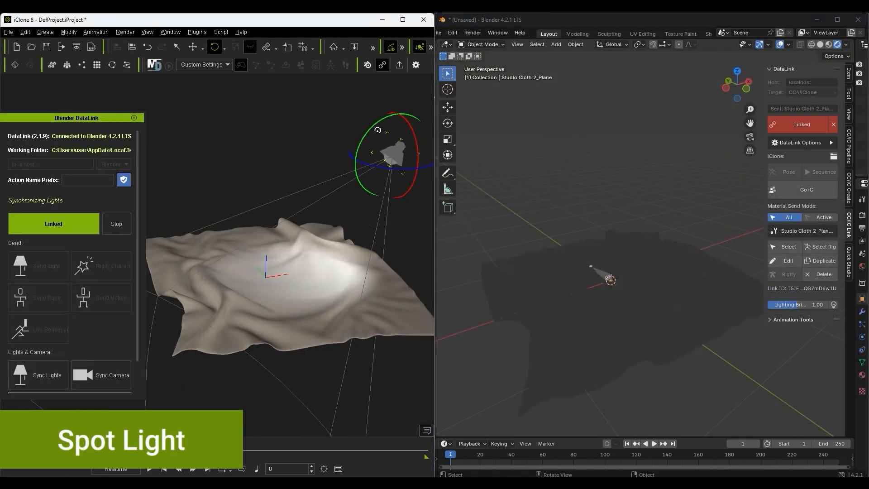
left_click(37, 375)
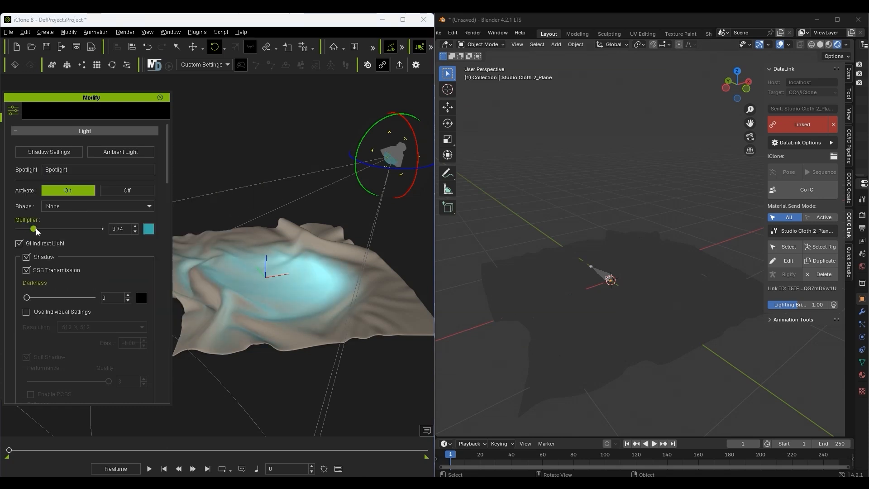
left_click(37, 375)
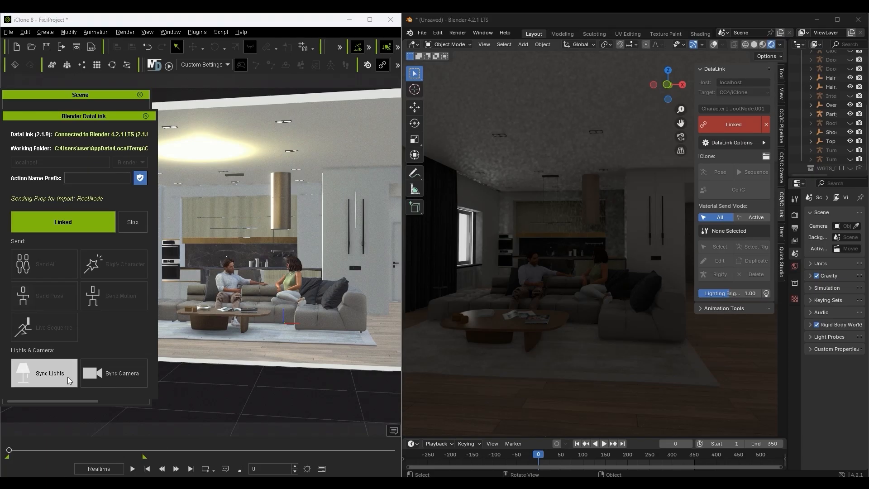
Sync the living room lights to Blender and expand the Lighting collection.
left_click(44, 373)
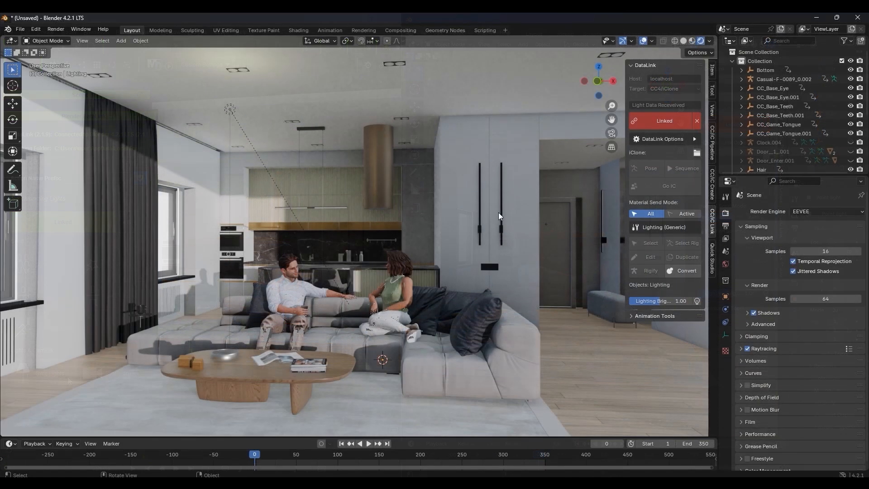
left_click(773, 88)
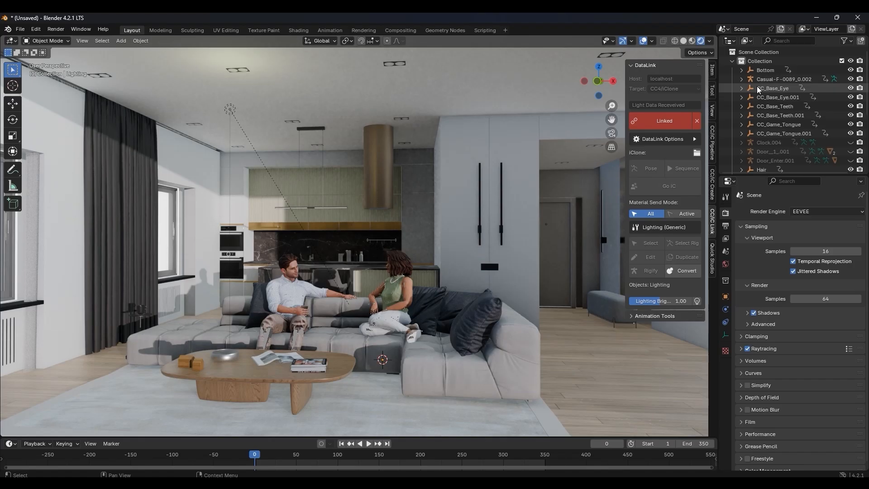
left_click(771, 115)
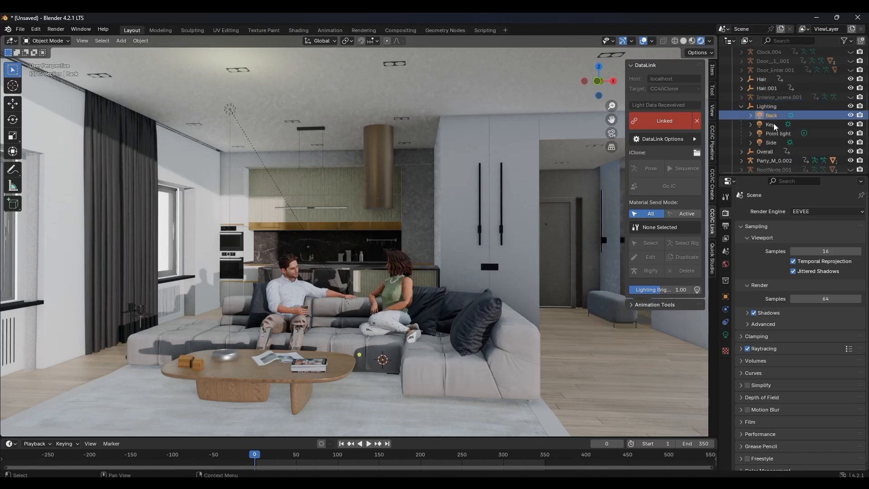
Inspect the Point light, Back sun and Side sun settings, lowering brightness to about 1.
left_click(778, 133)
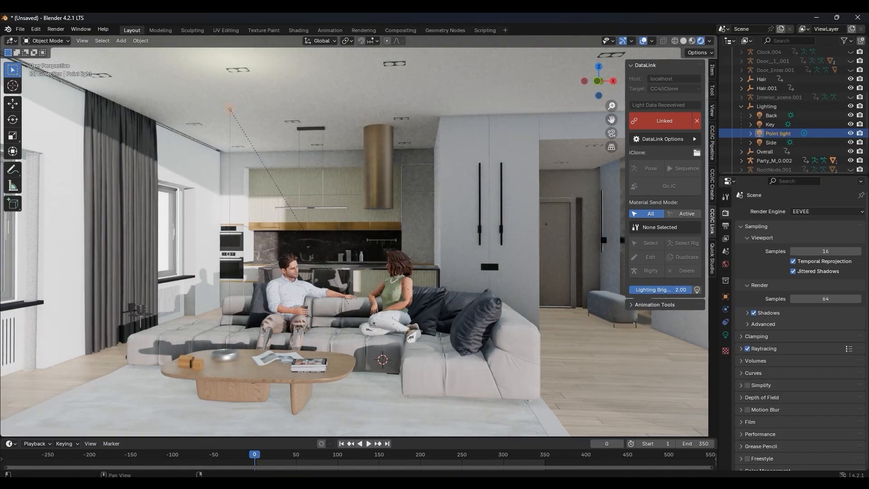
left_click_drag(665, 290, 679, 289)
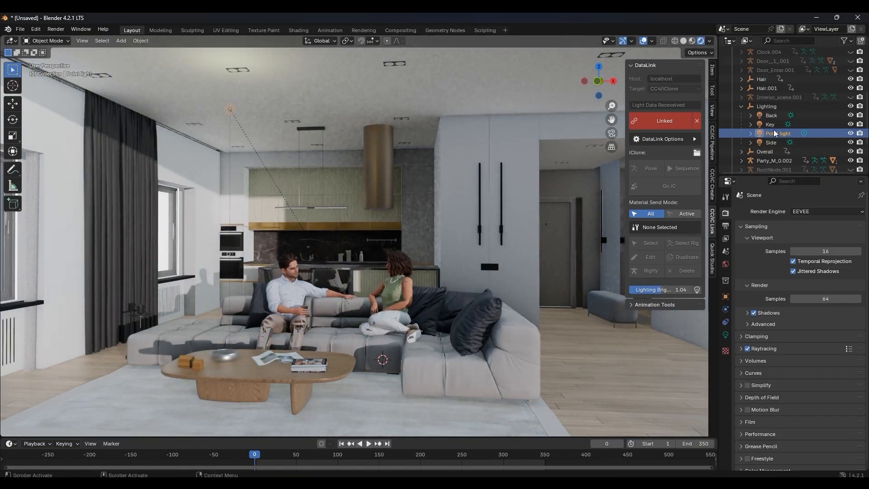
left_click(725, 334)
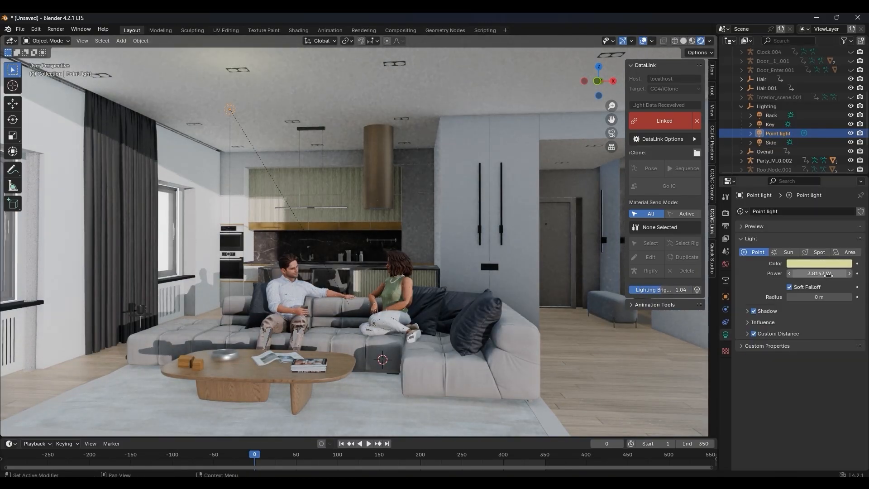
left_click(771, 115)
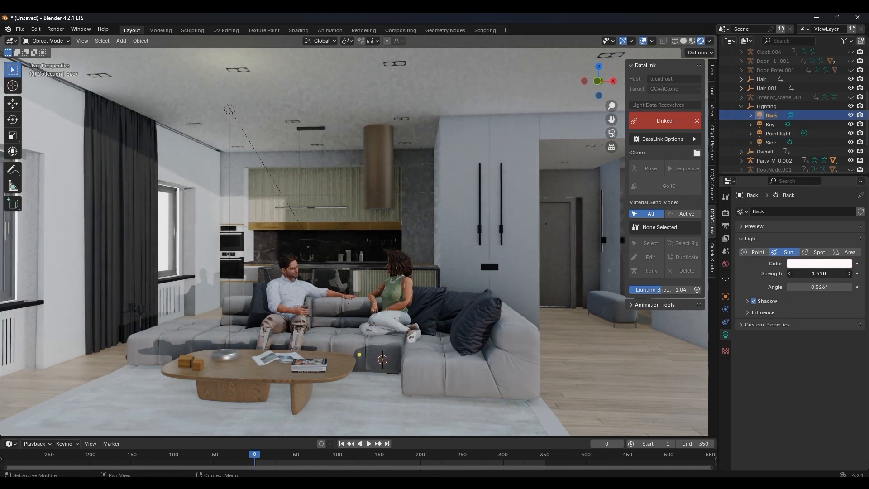
left_click(770, 143)
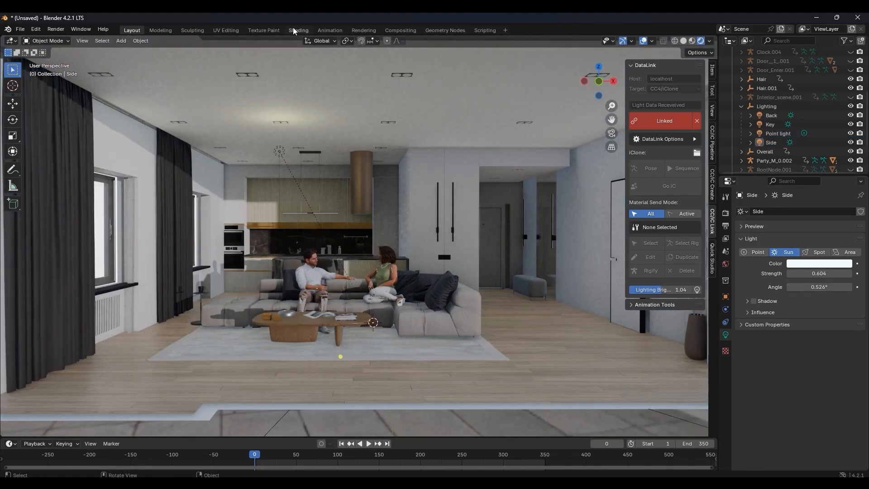
Switch to the Shading workspace and show the World's HDRI background node setup.
left_click(298, 30)
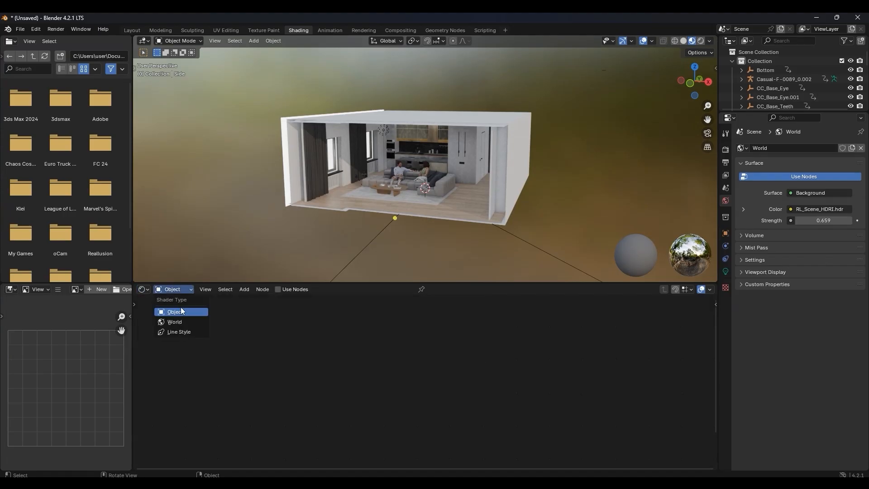
left_click(174, 322)
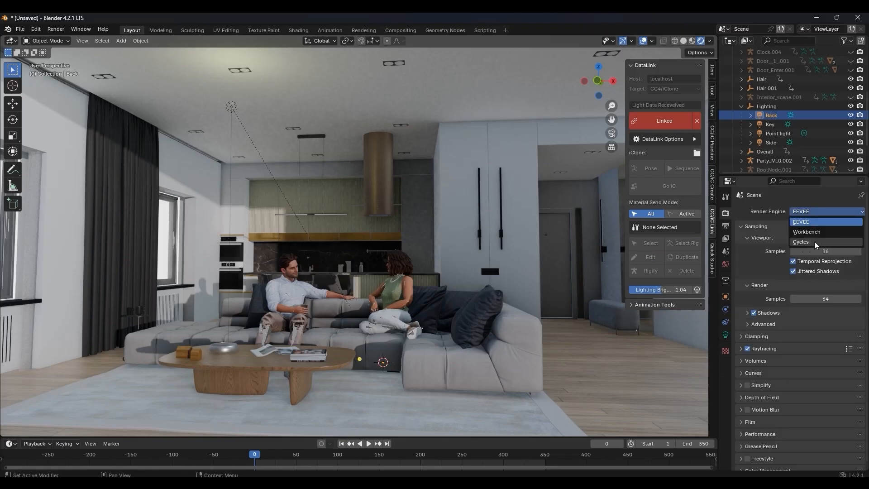
Set the render engine to Cycles.
left_click(801, 241)
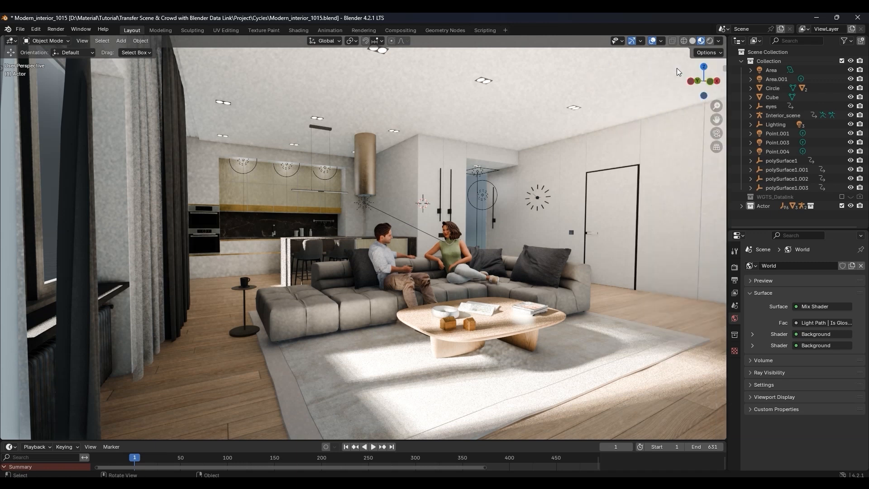
Add a camera and align it to the current view framing the couple on the sofa.
left_click(121, 40)
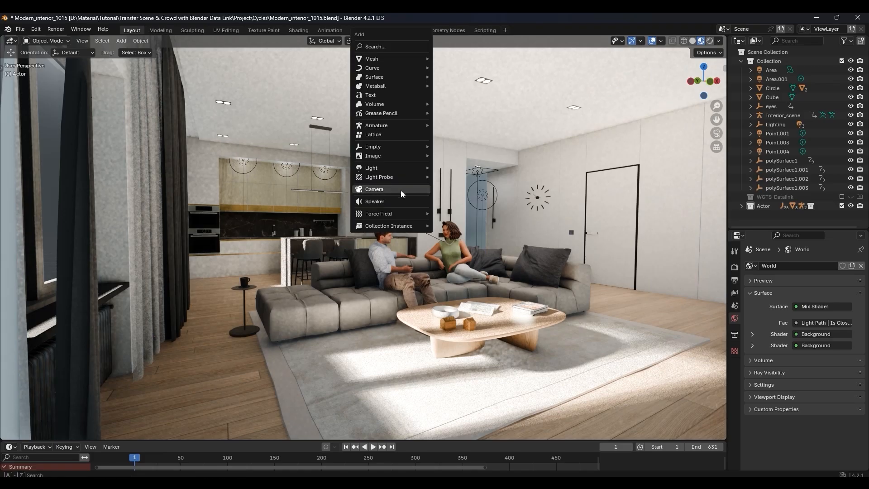
left_click(374, 189)
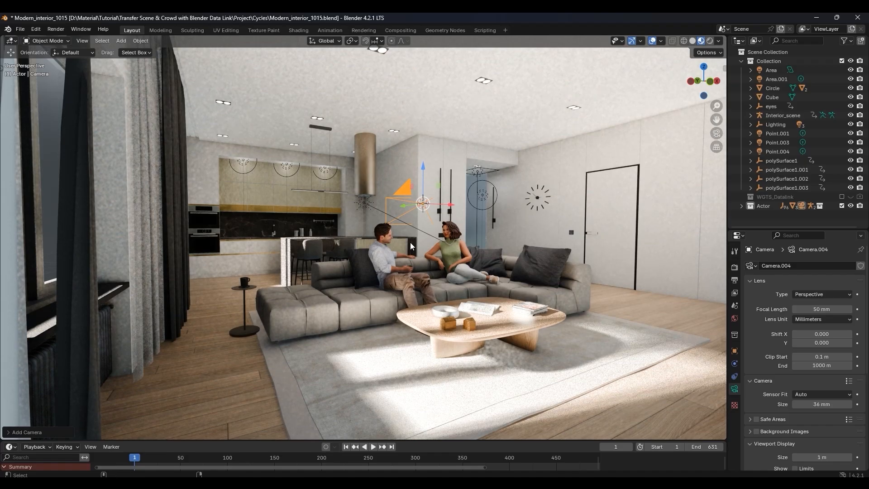
key("KP_0")
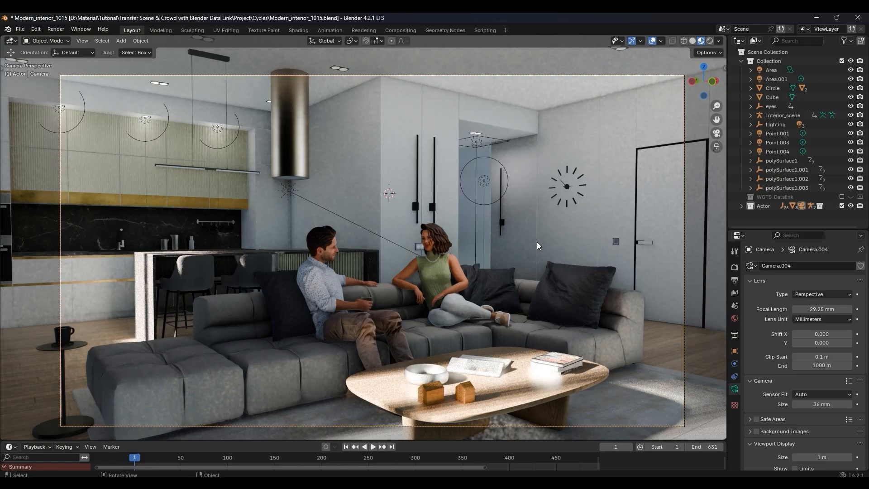
left_click(700, 41)
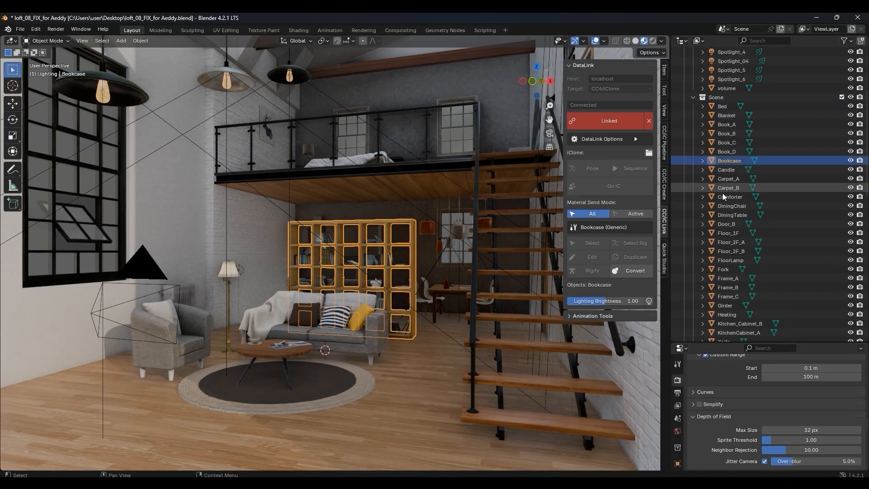
Convert the loft's bed into the prop Bed_01 and send it to iClone.
left_click(731, 197)
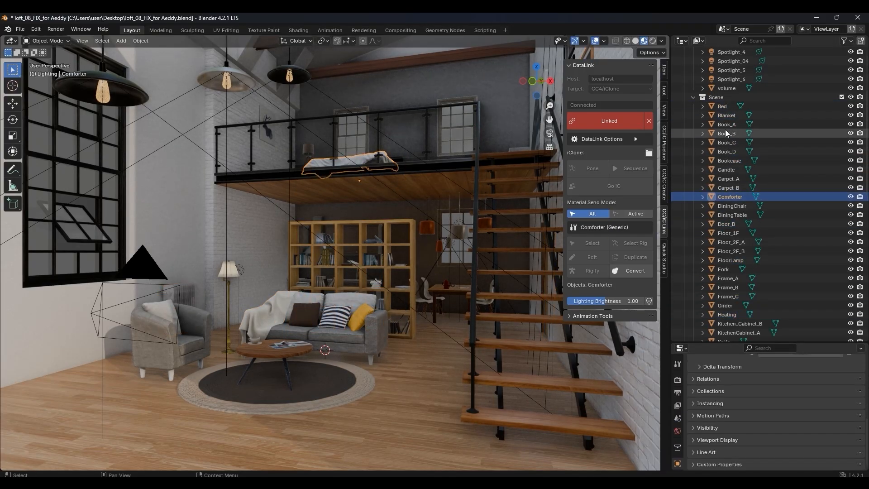
left_click(723, 106)
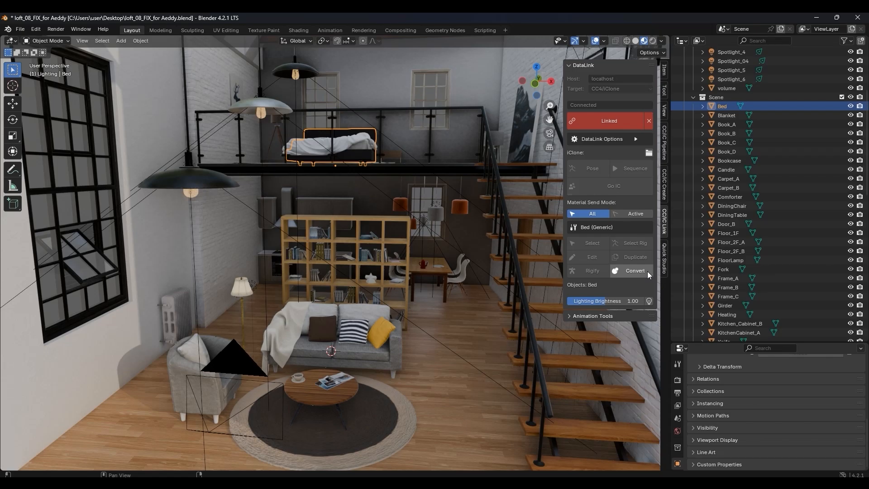
left_click(635, 272)
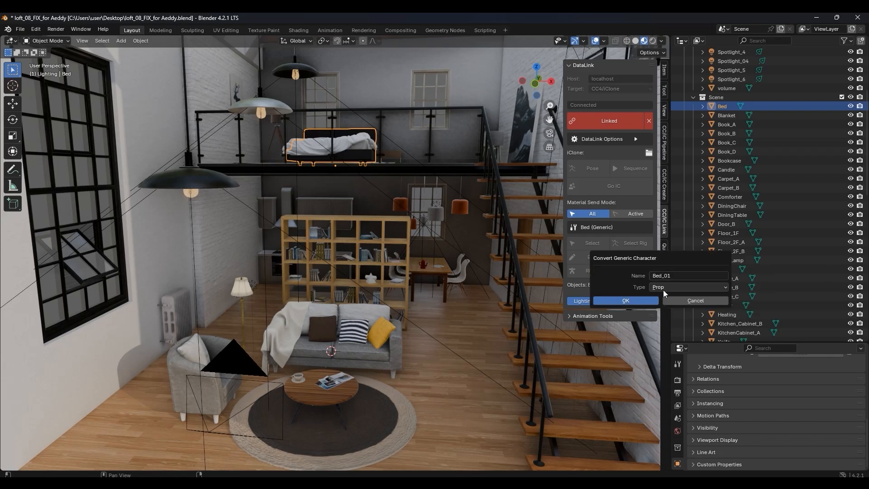
left_click(625, 302)
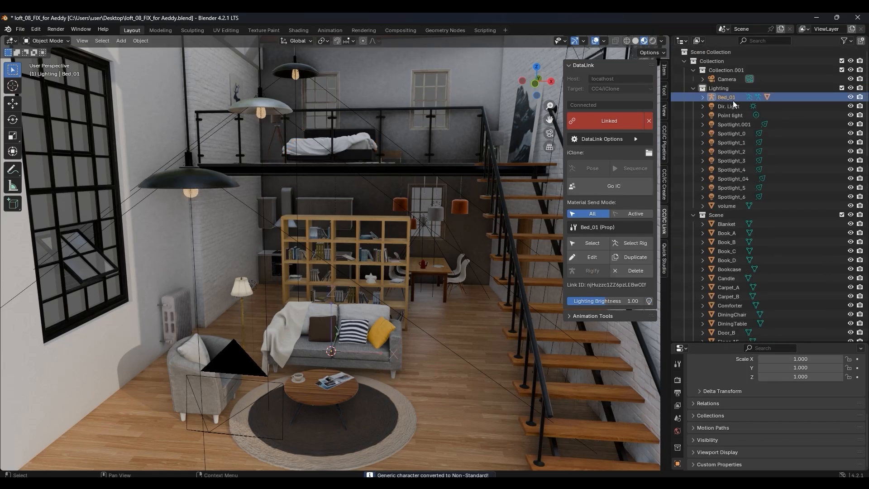
mouse_move(613, 188)
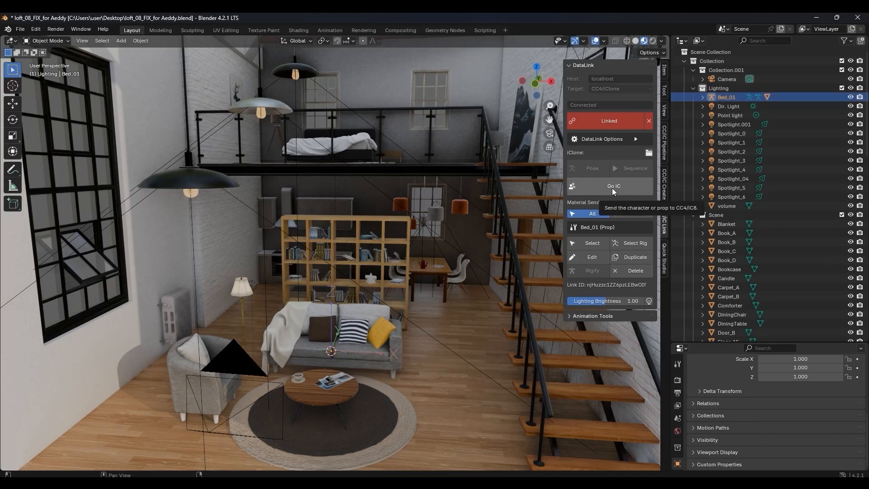
left_click(725, 241)
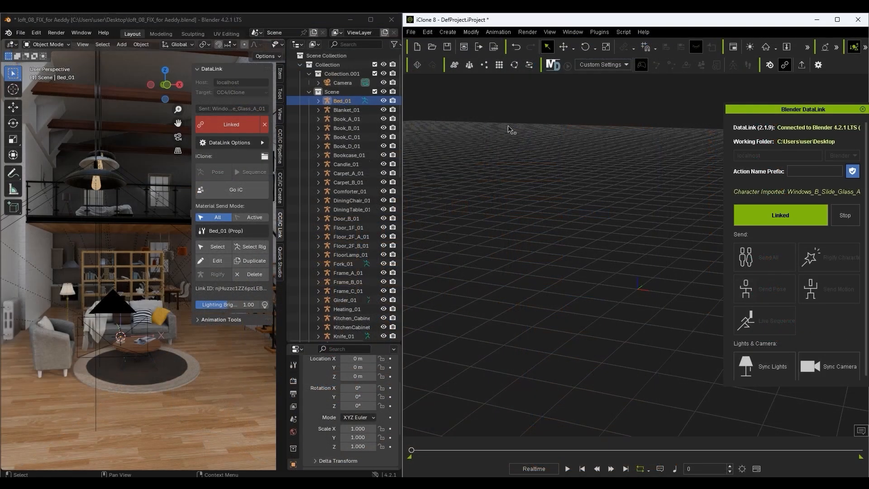
Select the loft's Scene objects and send them all to iClone with Go iC.
scroll("down", 3)
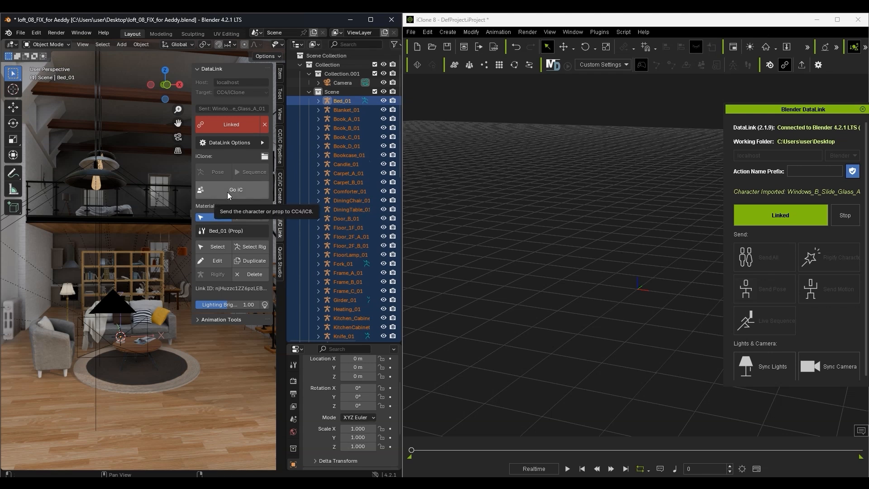
left_click(235, 190)
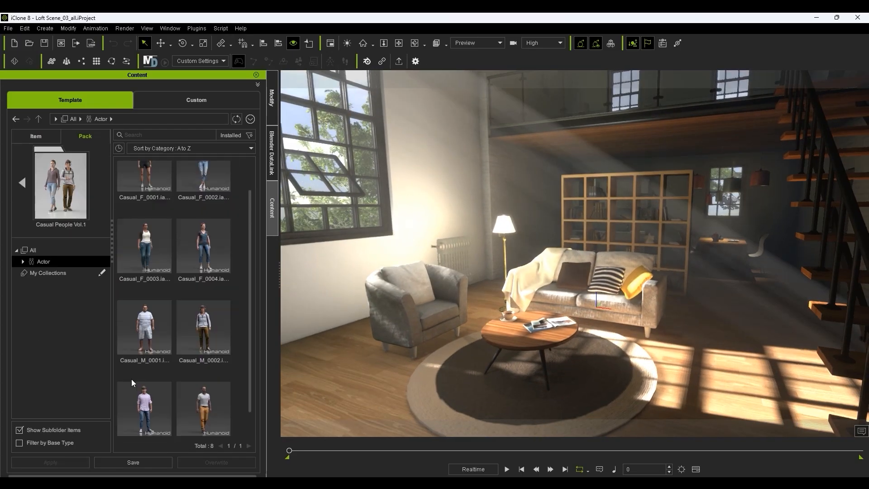
Add Casual_M_0003 to the loft, apply a custom sitting motion, and adjust the seated woman's pose.
double_click(202, 353)
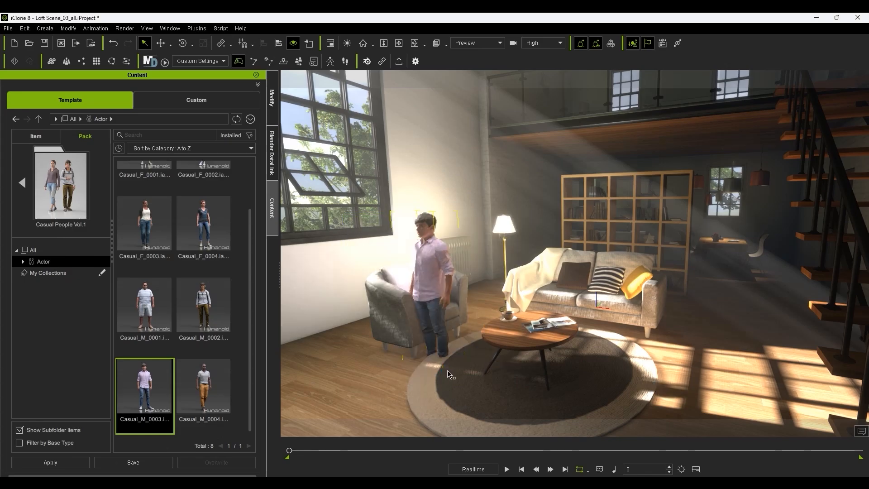
left_click(195, 100)
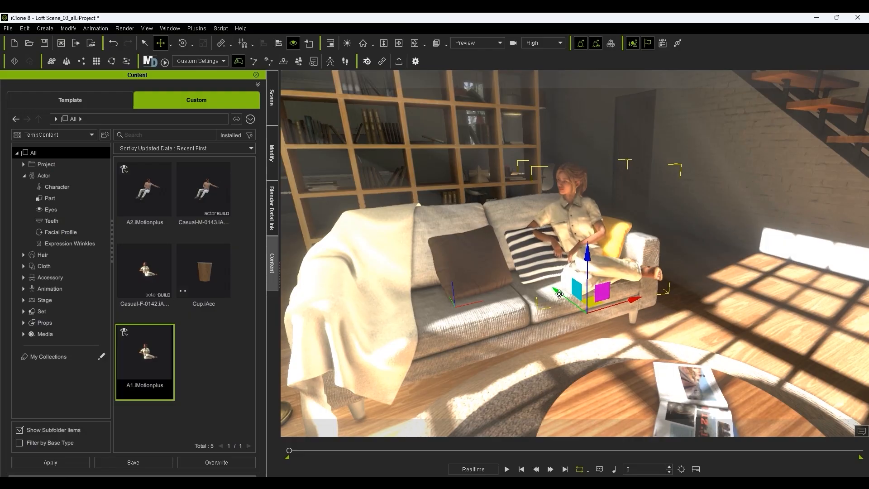
double_click(203, 190)
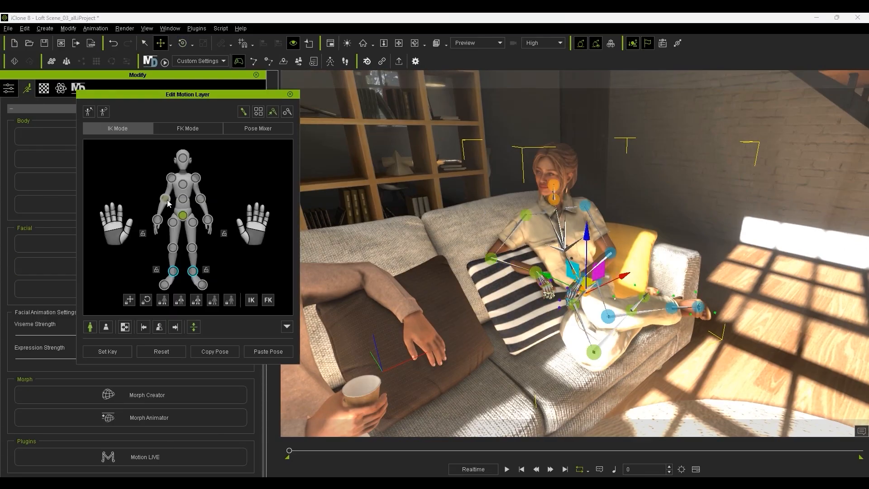
left_click(290, 94)
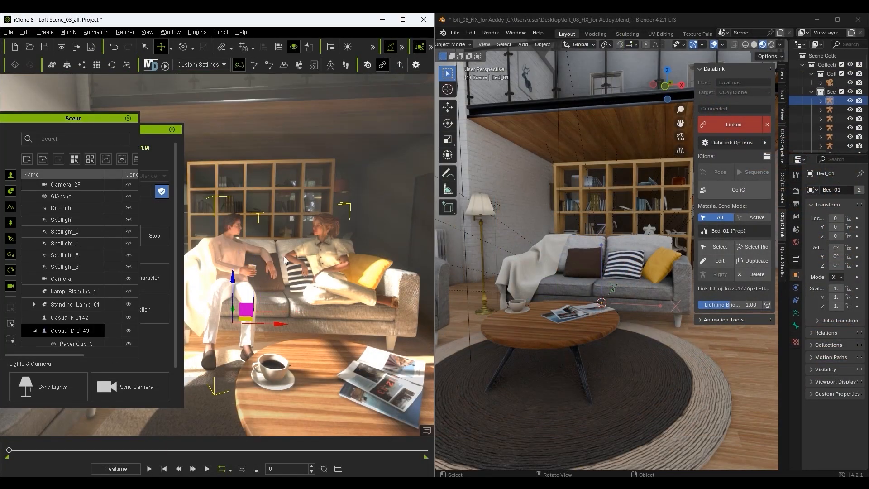
Send the seated avatars, including Casual-F-0142, to the Blender loft scene via DataLink.
left_click(70, 317)
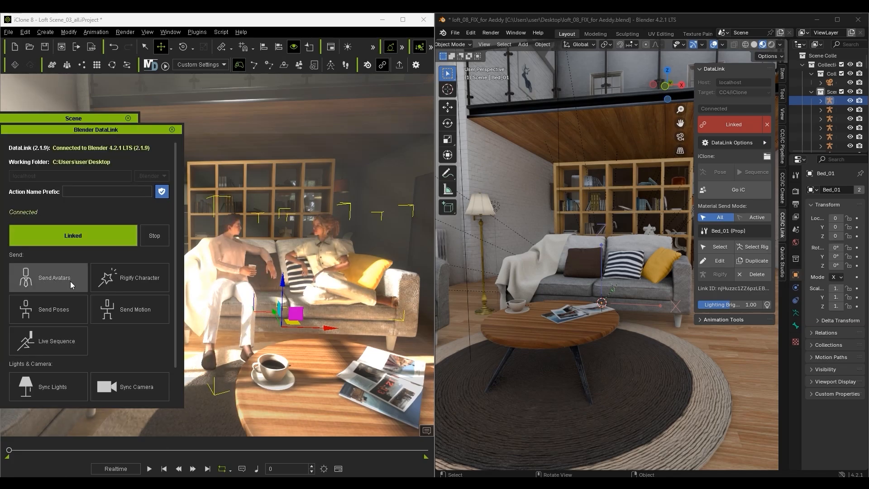
left_click(49, 277)
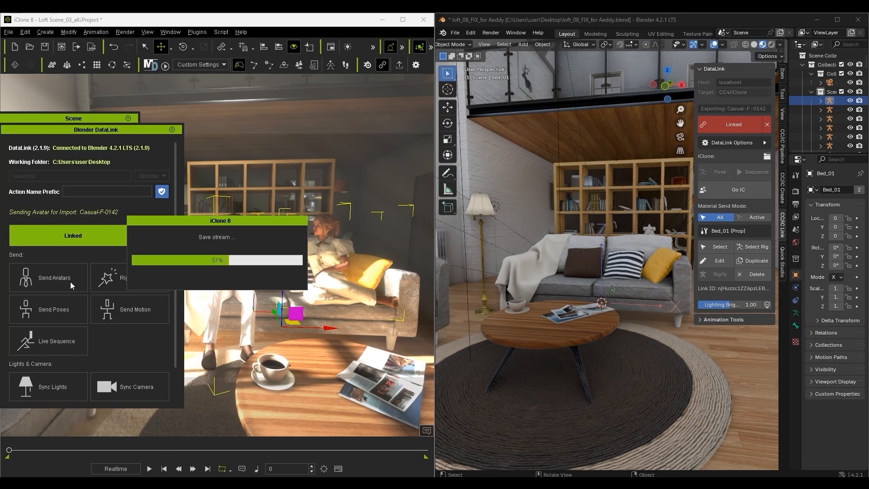